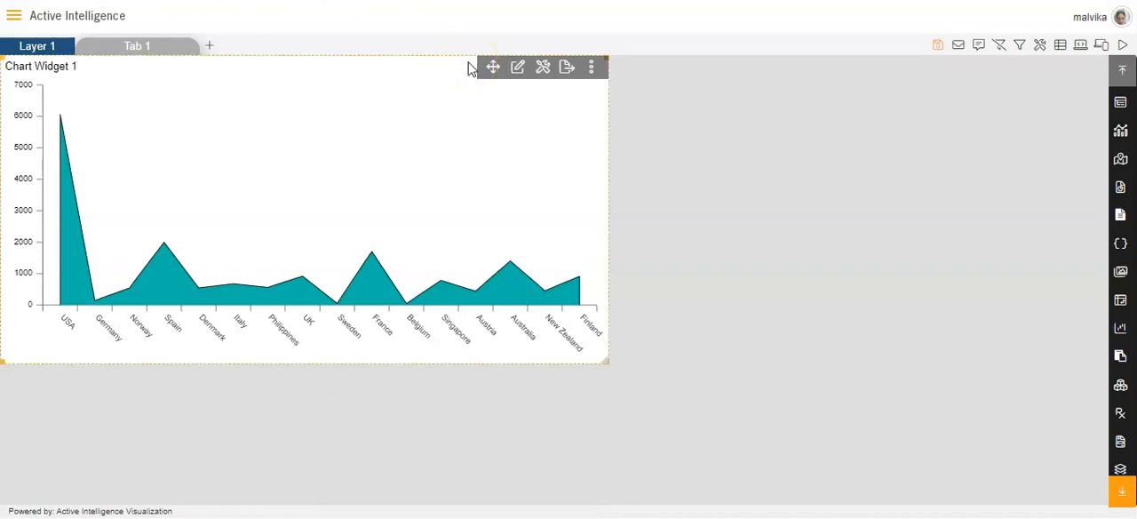
mouse_move(519, 68)
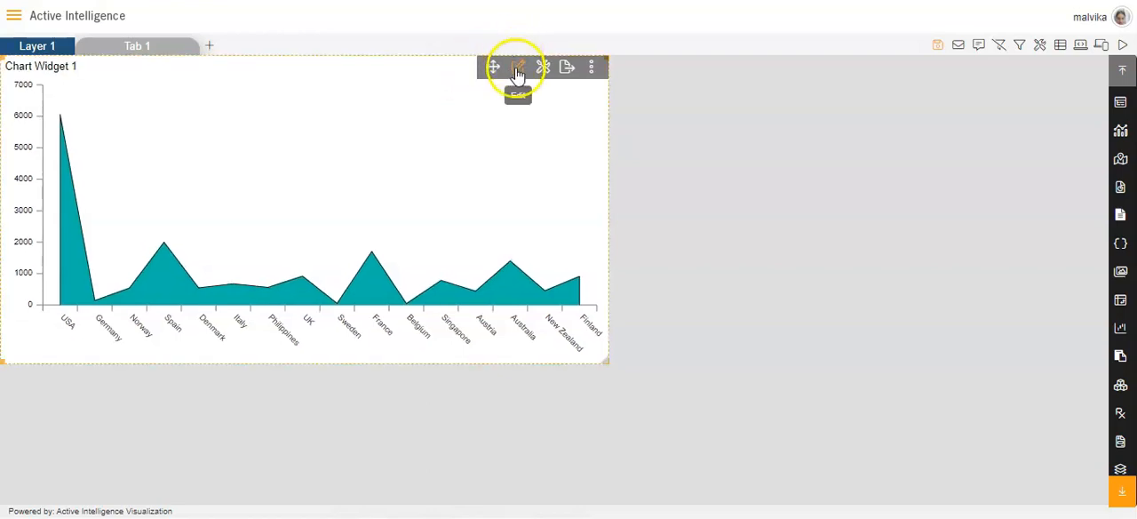
Step: Switch on Enable Legend in the widget's Formatting > Legend properties so Series1 shows above the plot
click(519, 68)
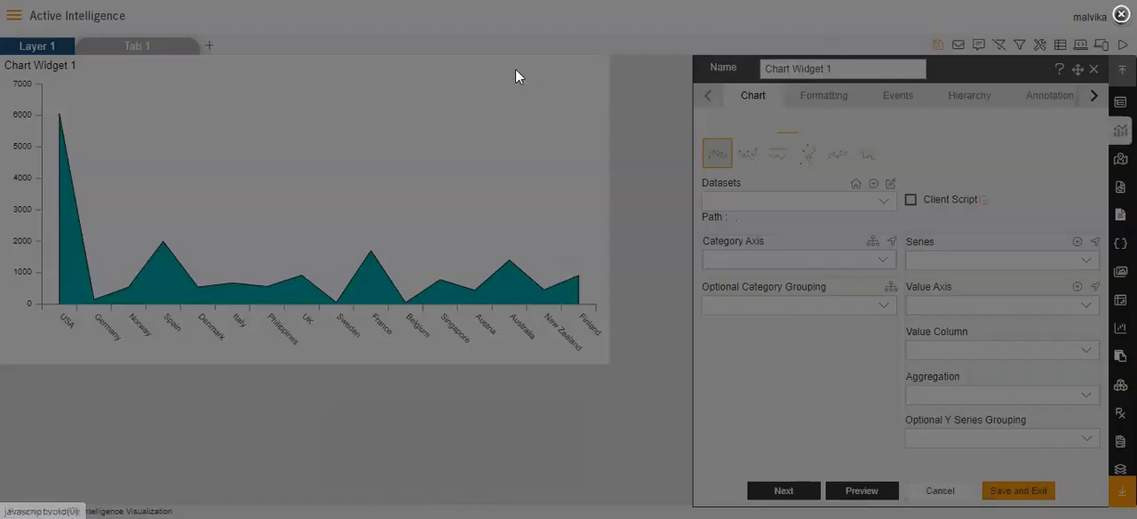
click(824, 96)
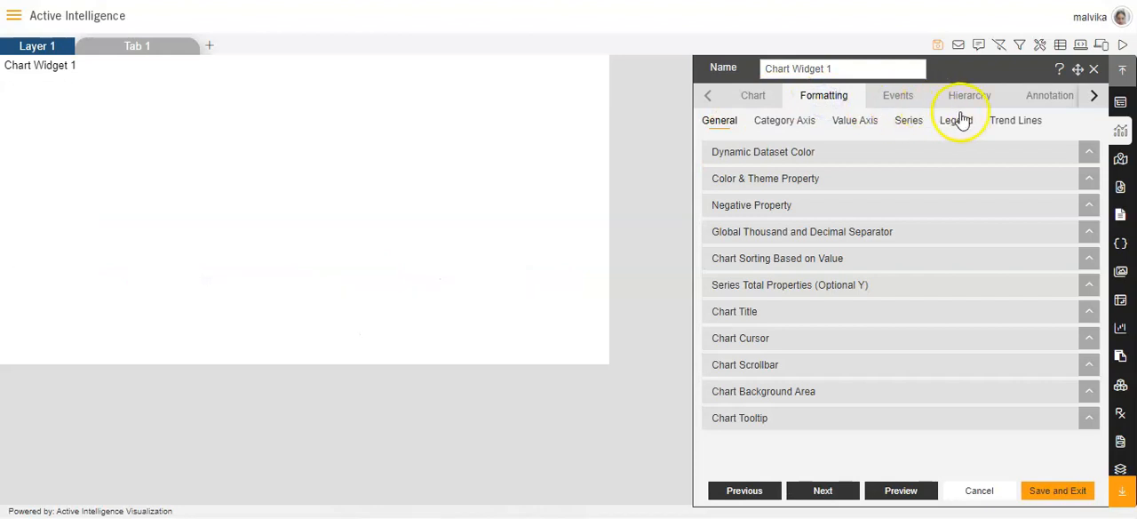
click(959, 121)
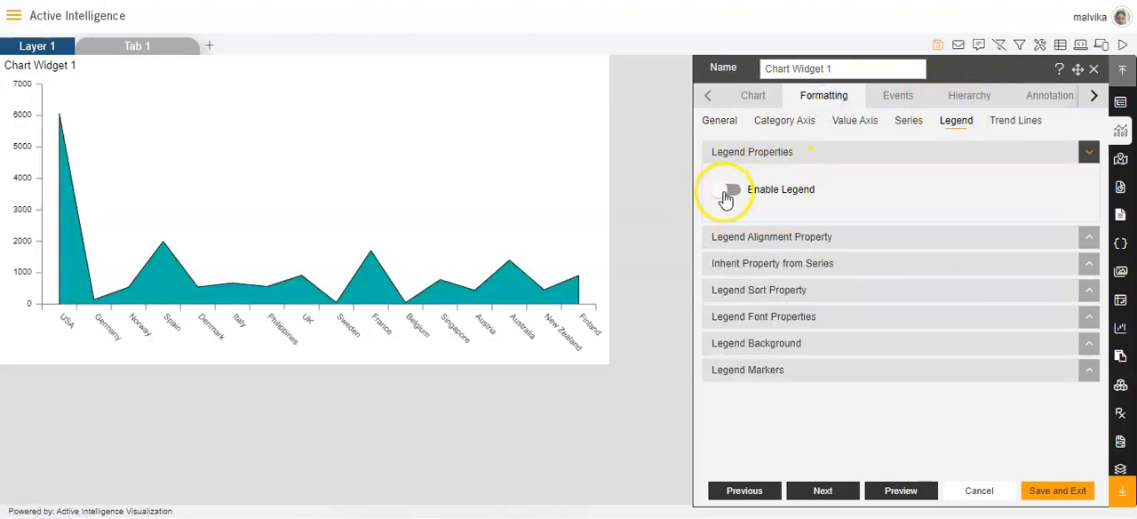
click(727, 188)
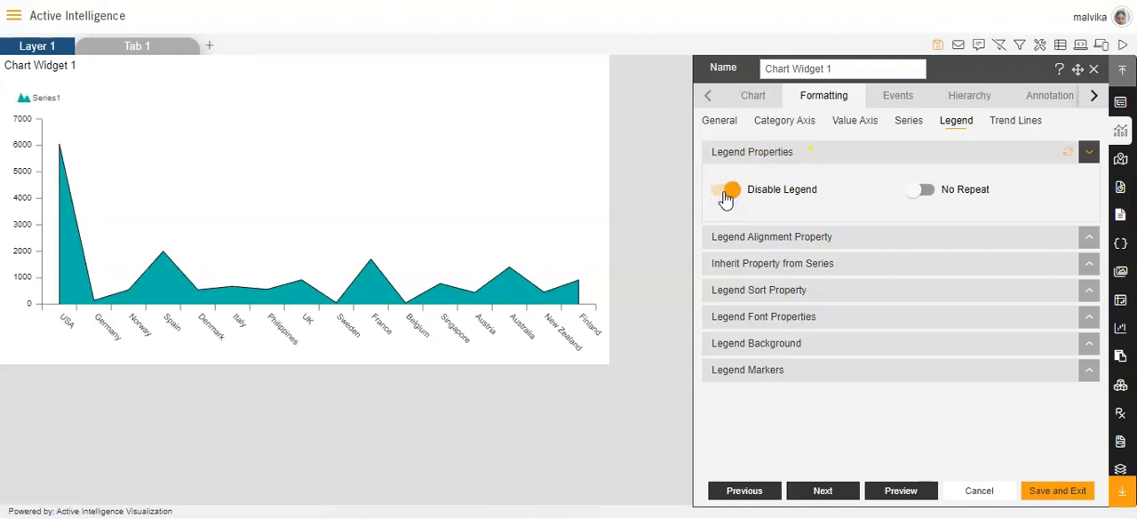
click(726, 188)
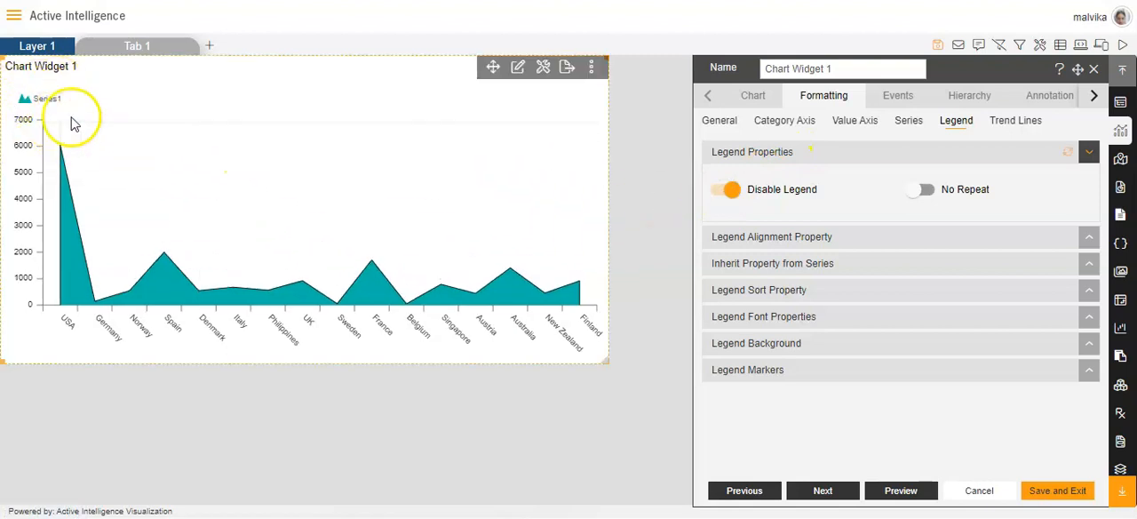
Step: Set the legend Content Align to Right and leave its Position on Top
click(770, 237)
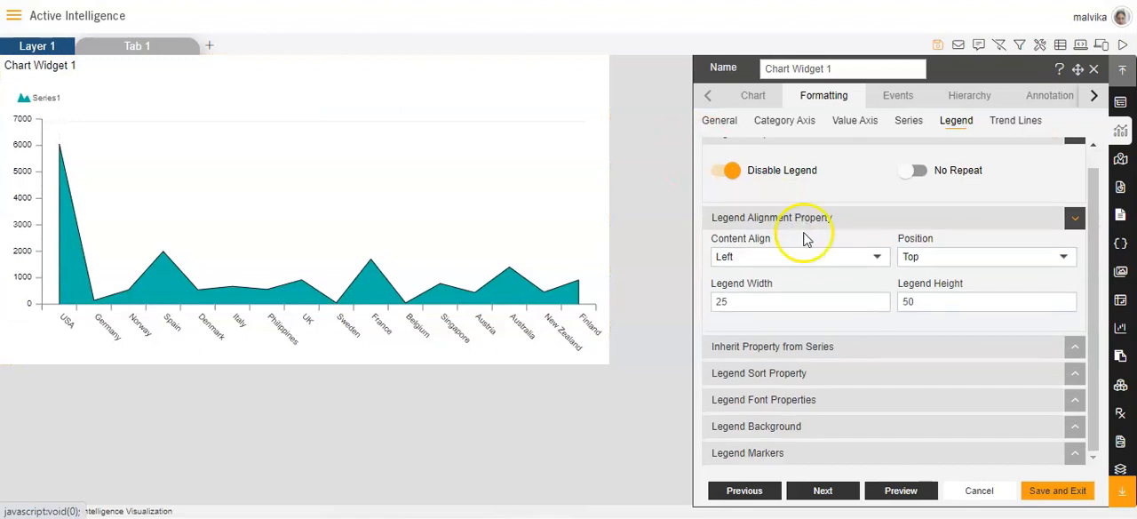
mouse_move(872, 256)
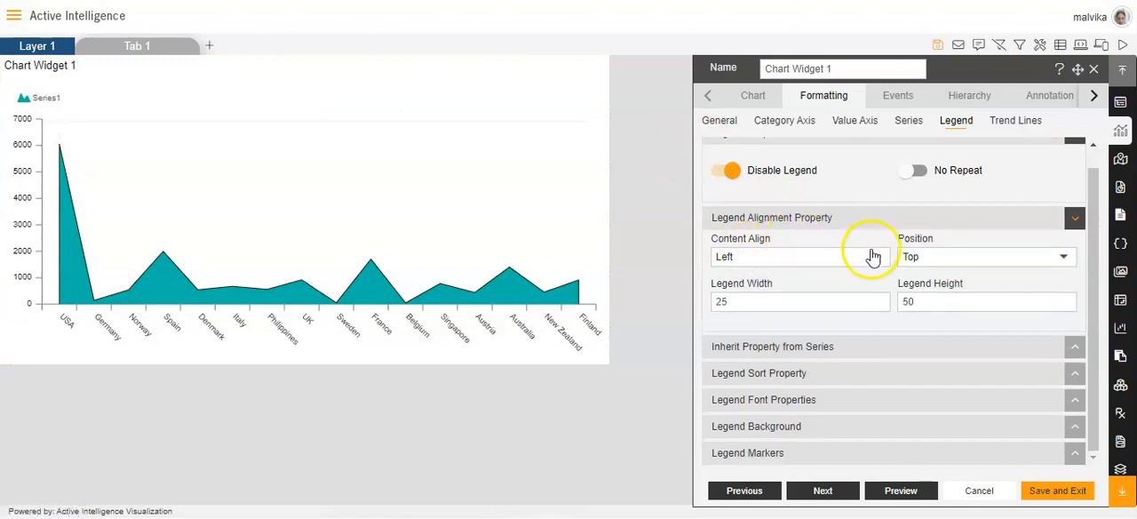
click(800, 256)
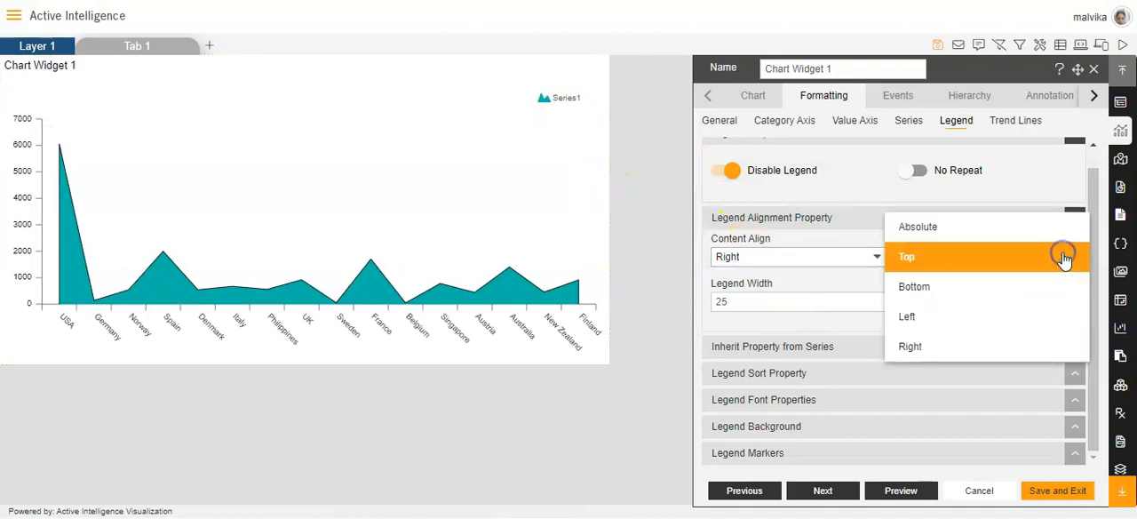
click(913, 286)
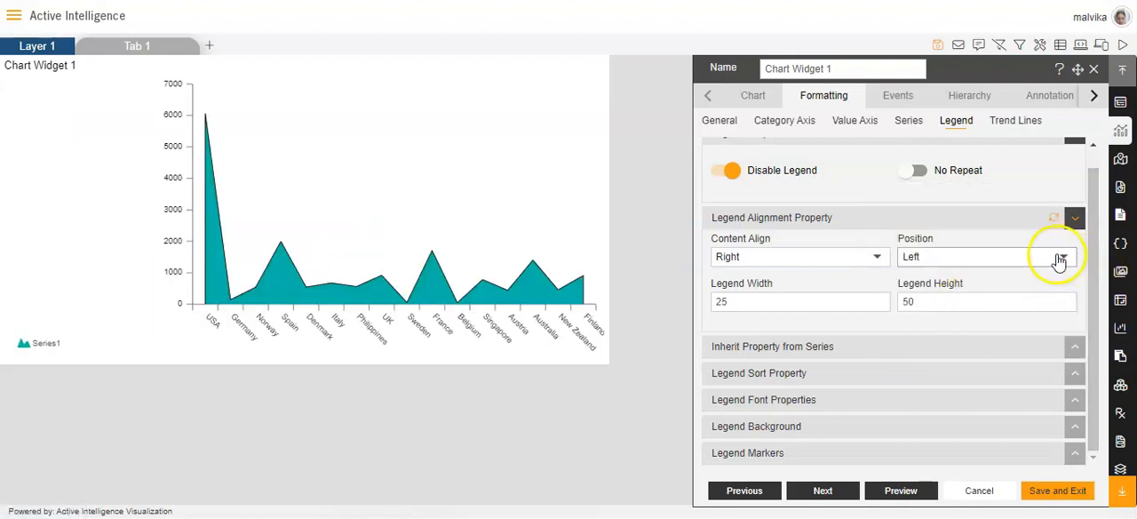
click(985, 256)
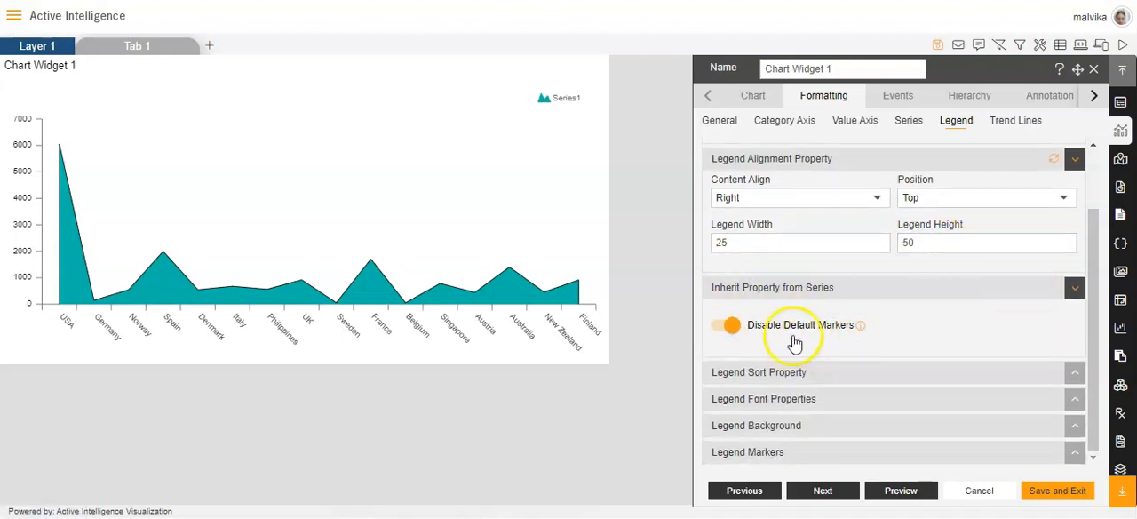
Step: Toggle Disable Default Markers off and back on, then show the Legend Sort Property set to None
click(732, 325)
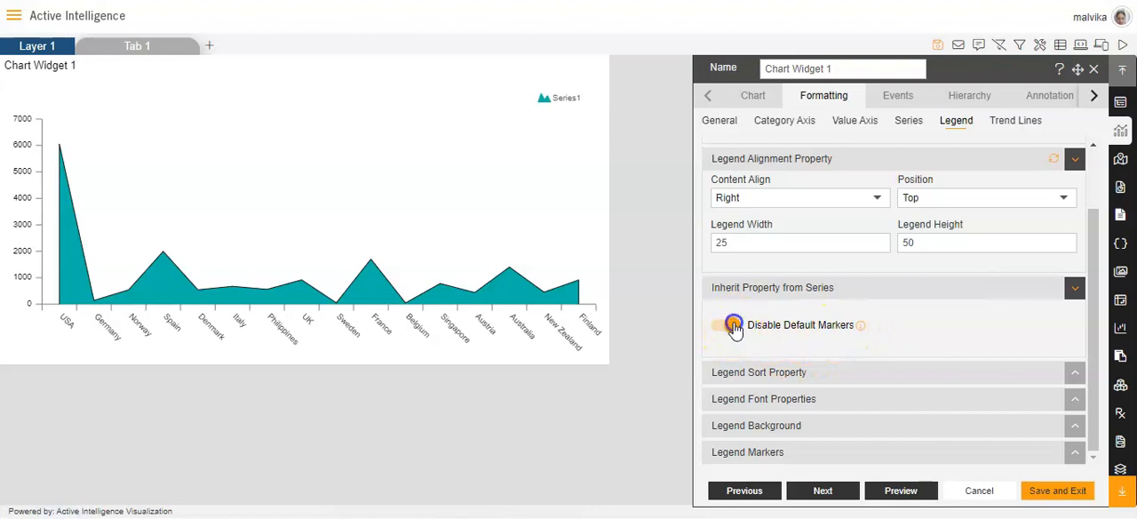
click(732, 323)
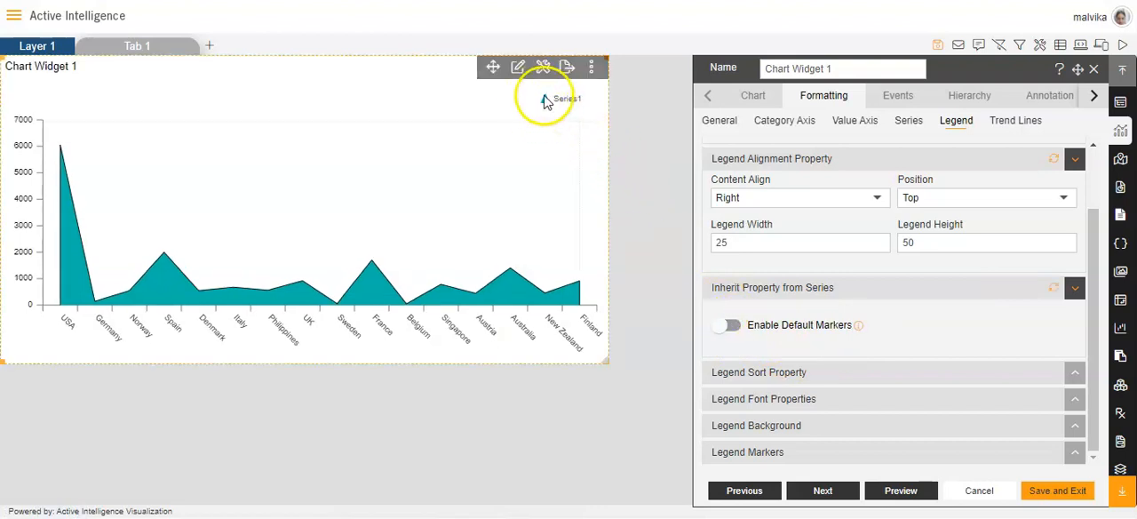
click(724, 325)
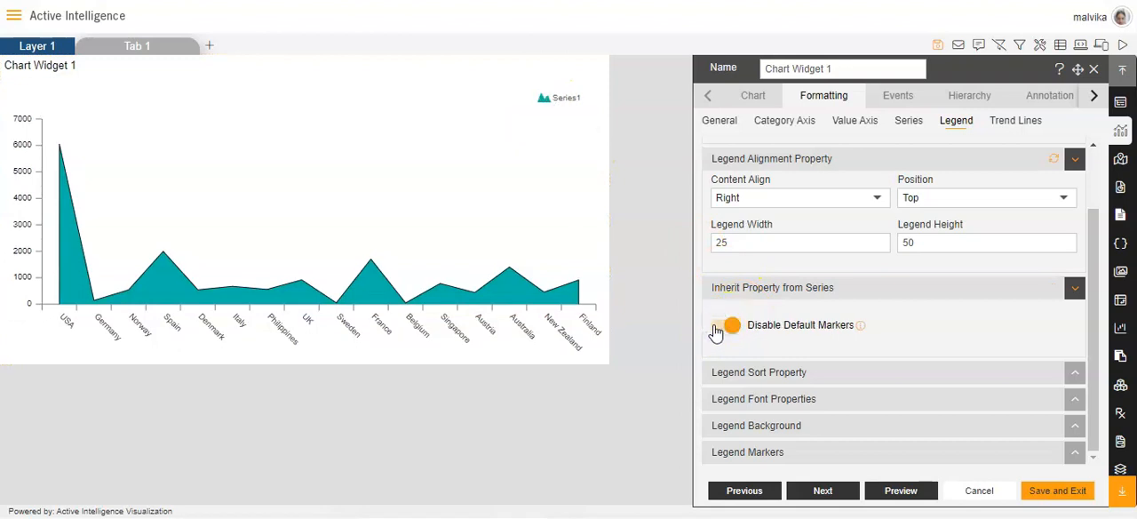
click(725, 325)
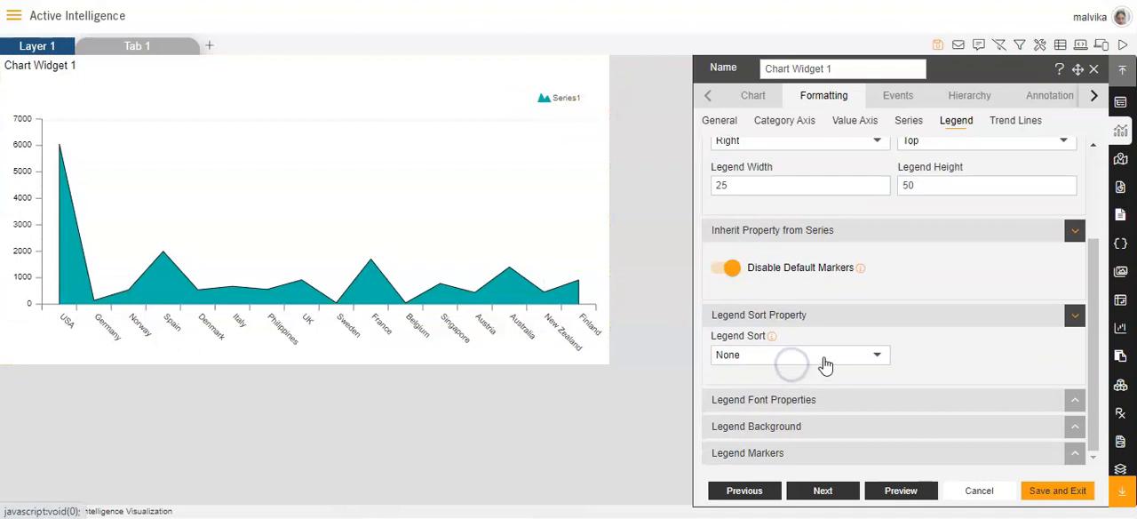
mouse_move(756, 327)
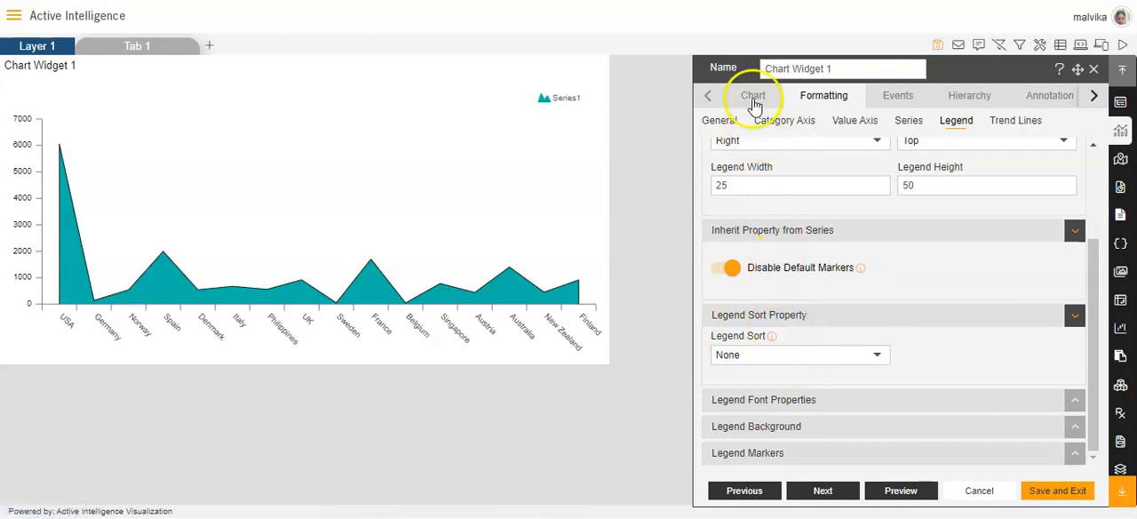
Step: Review the Chart data settings: Sales dataset, country categories, summed quantityOrdered grouped by month
click(753, 96)
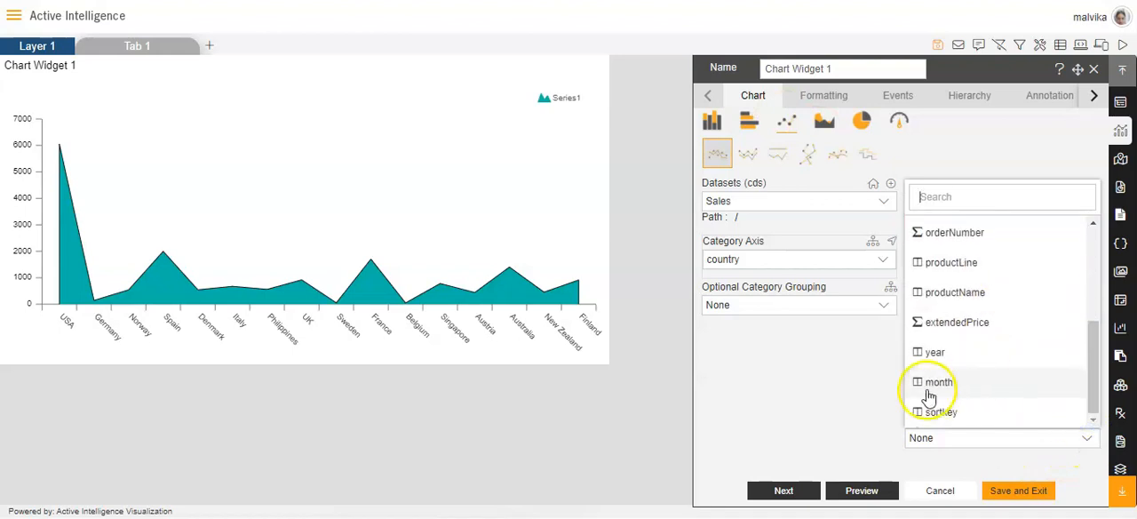
mouse_move(968, 323)
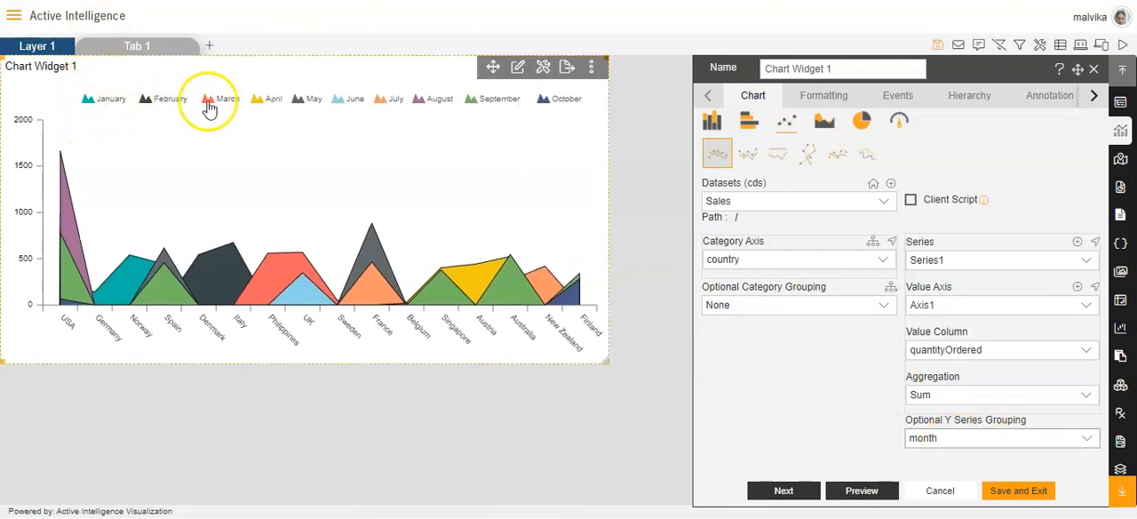
mouse_move(565, 111)
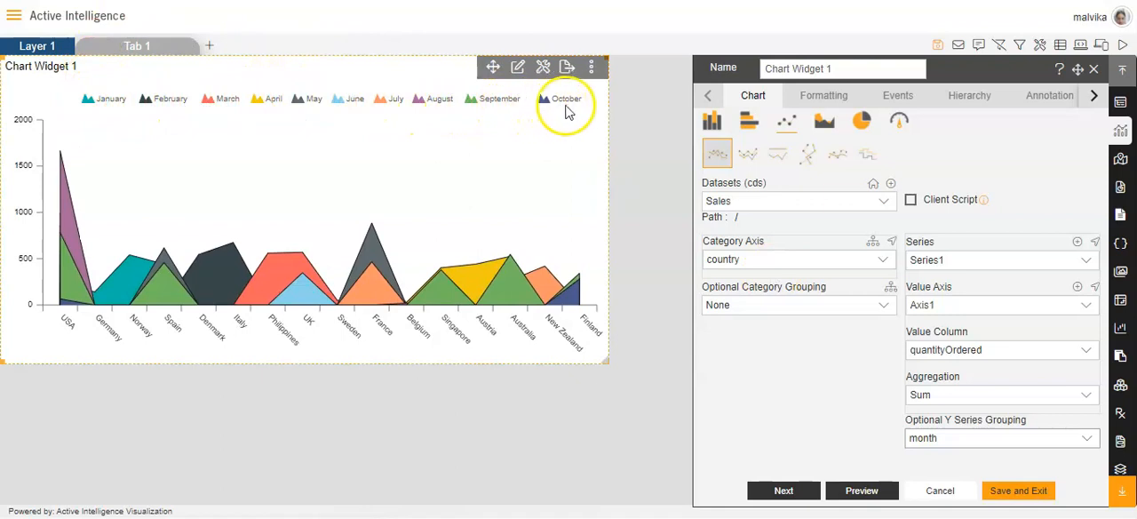
mouse_move(145, 110)
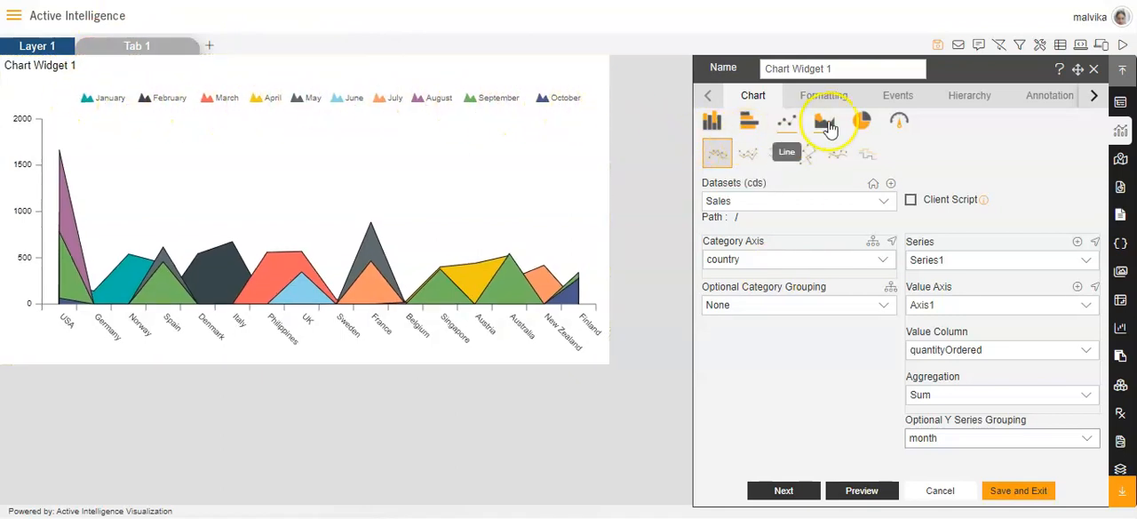
Step: Preview Legend Sort as Ascending, then return it to None so months run January to October
click(824, 95)
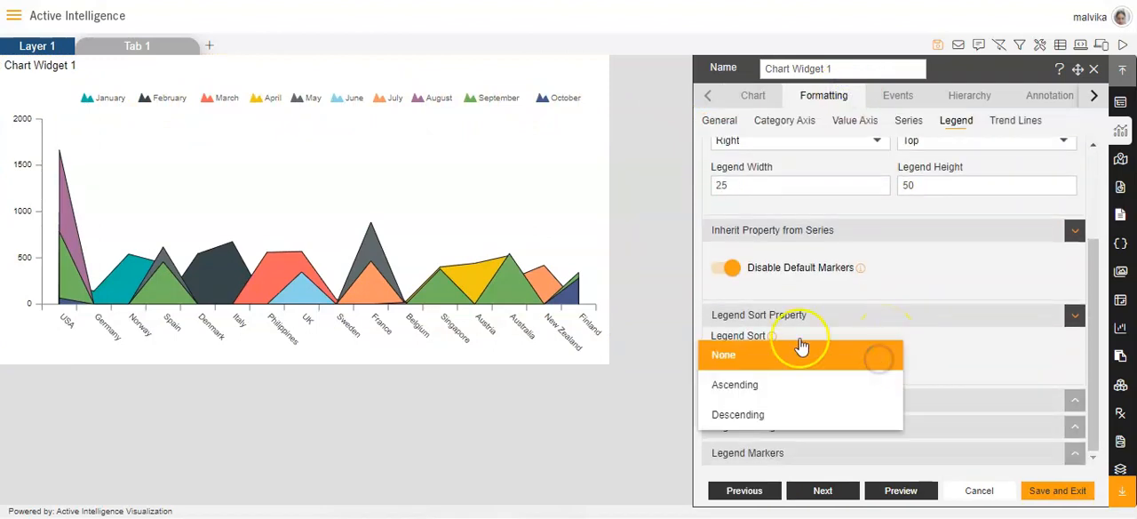
mouse_move(772, 381)
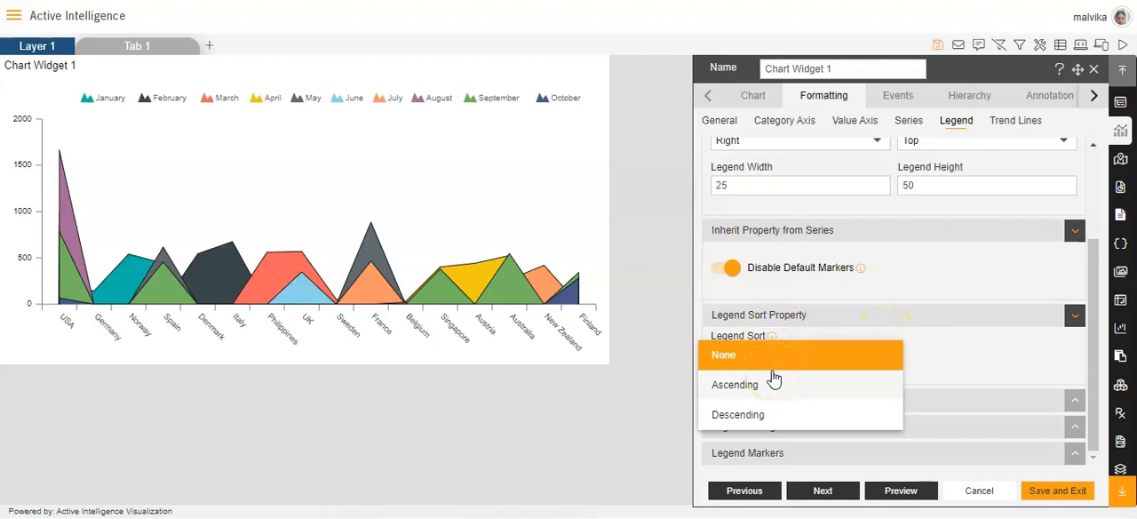
click(735, 383)
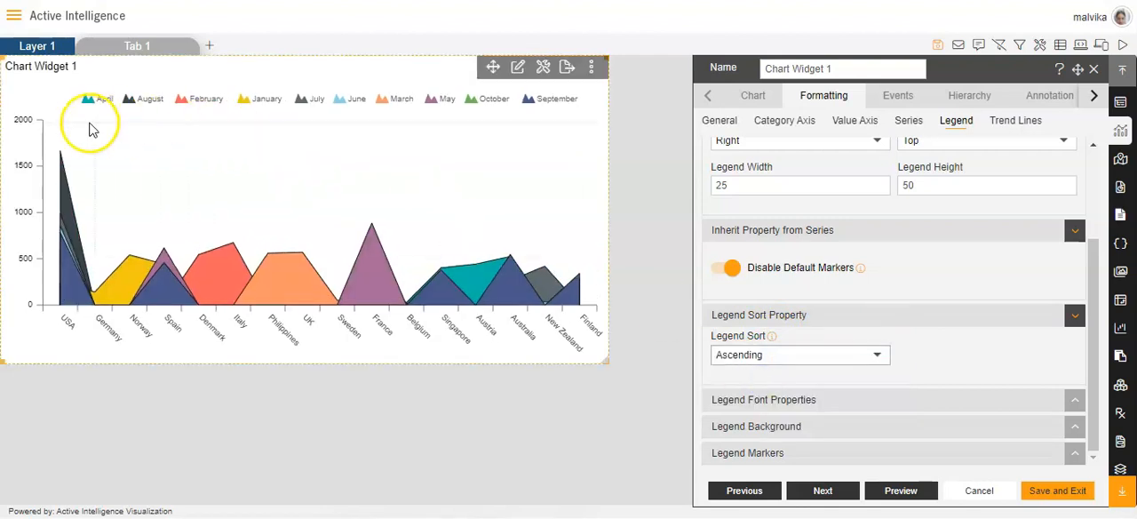
mouse_move(302, 128)
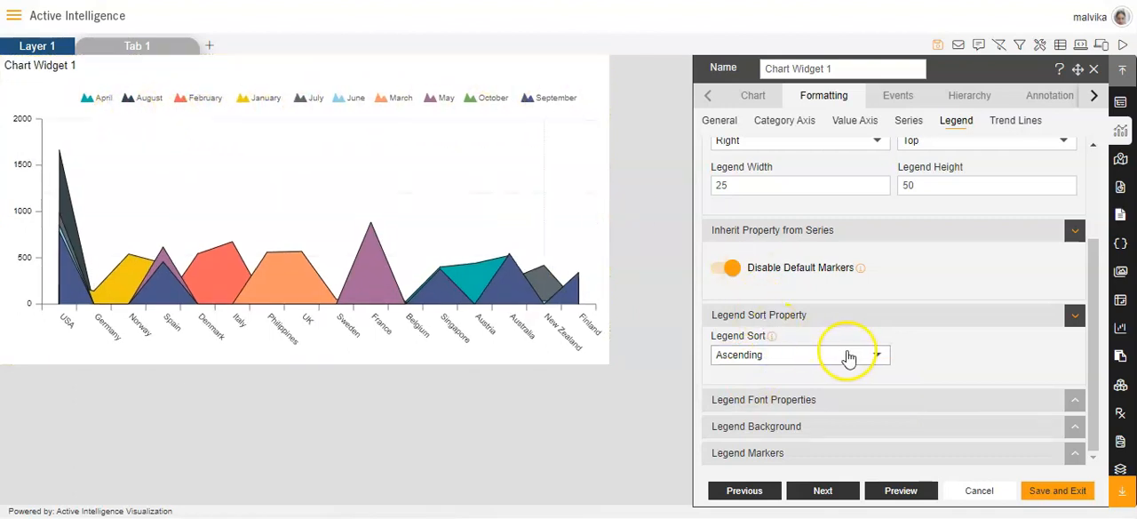
click(799, 355)
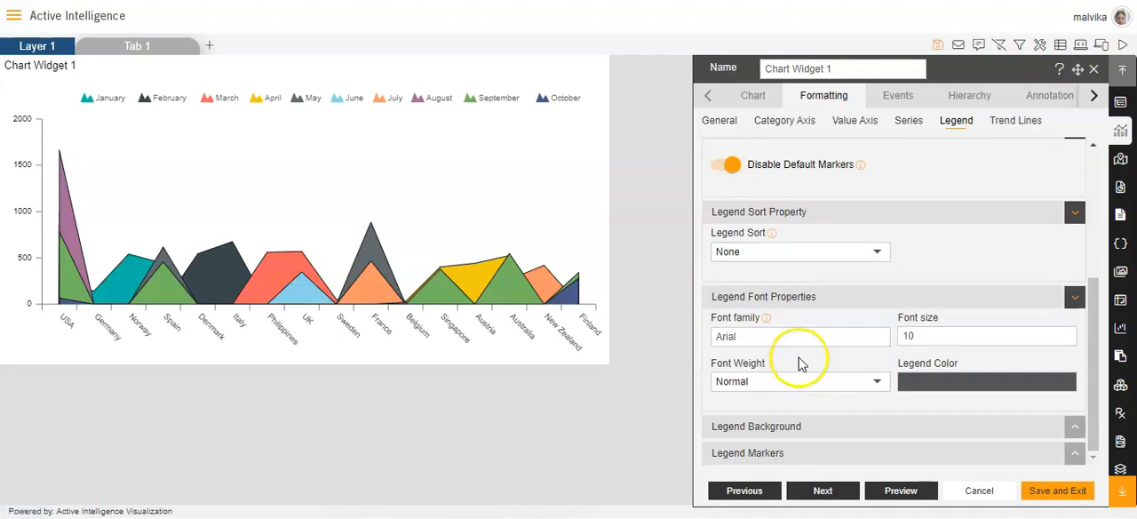
Step: Inspect the Legend Font Properties showing Arial, size 10, Normal weight
click(799, 335)
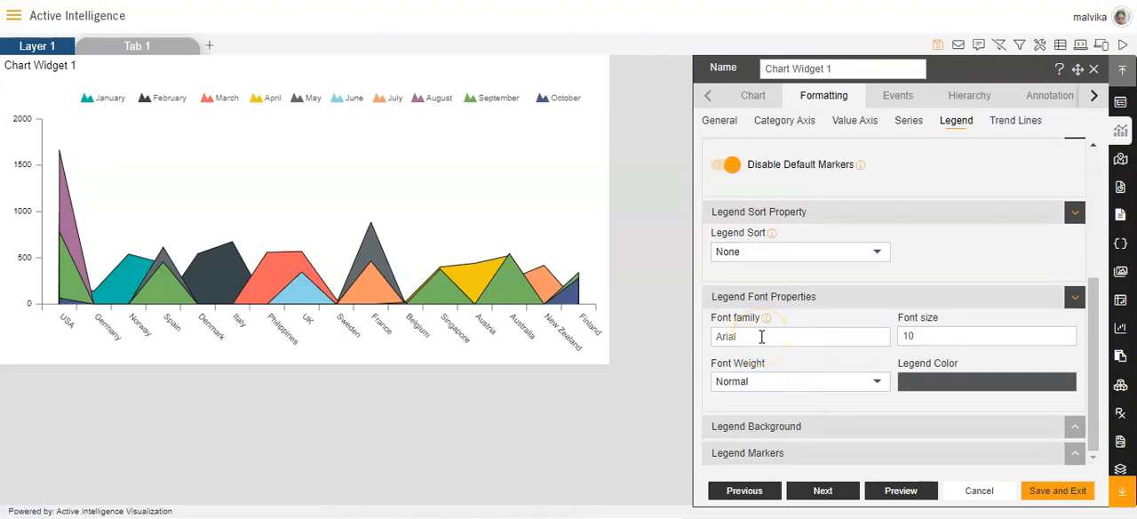
mouse_move(859, 305)
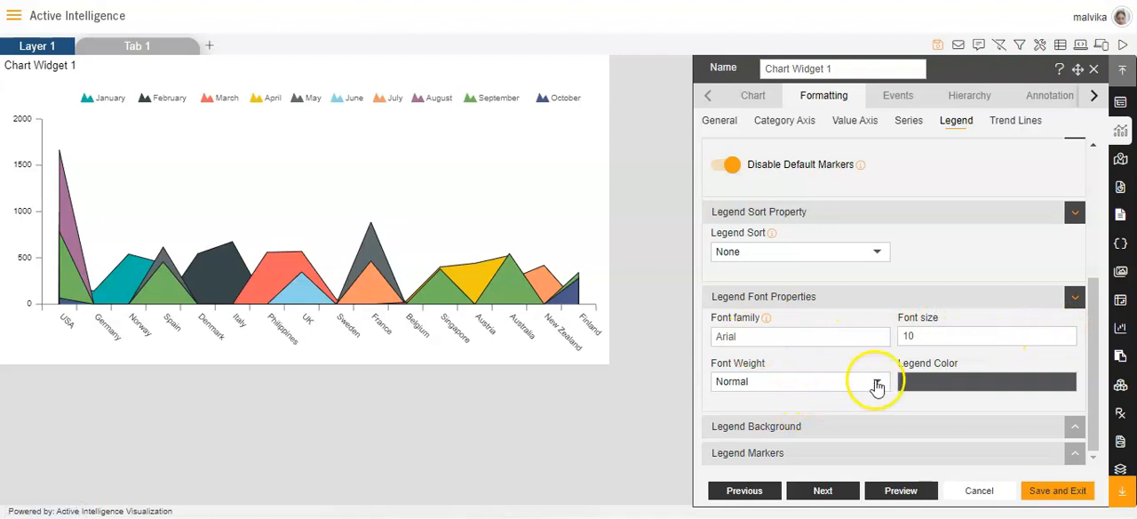
mouse_move(956, 375)
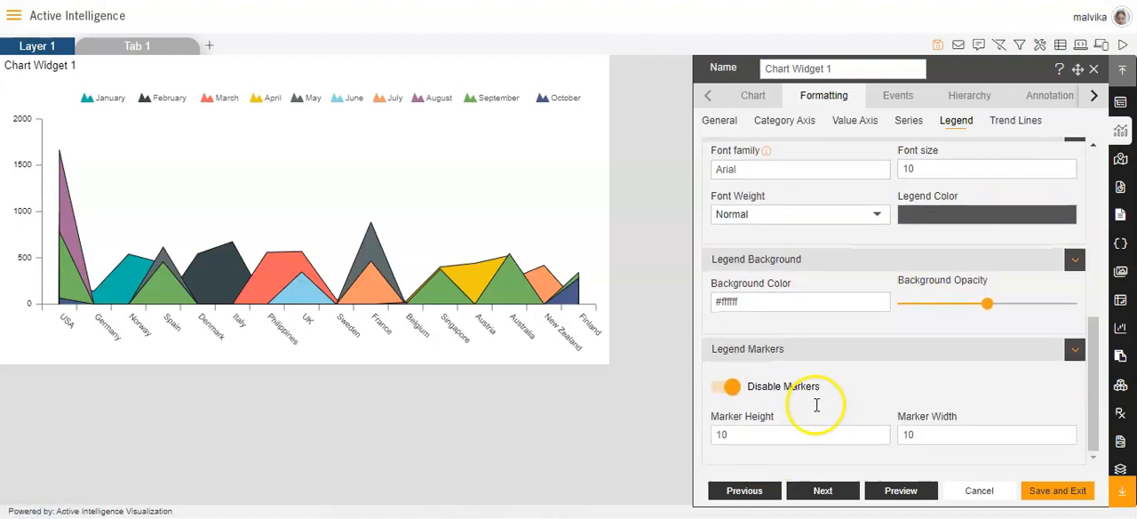
mouse_move(801, 361)
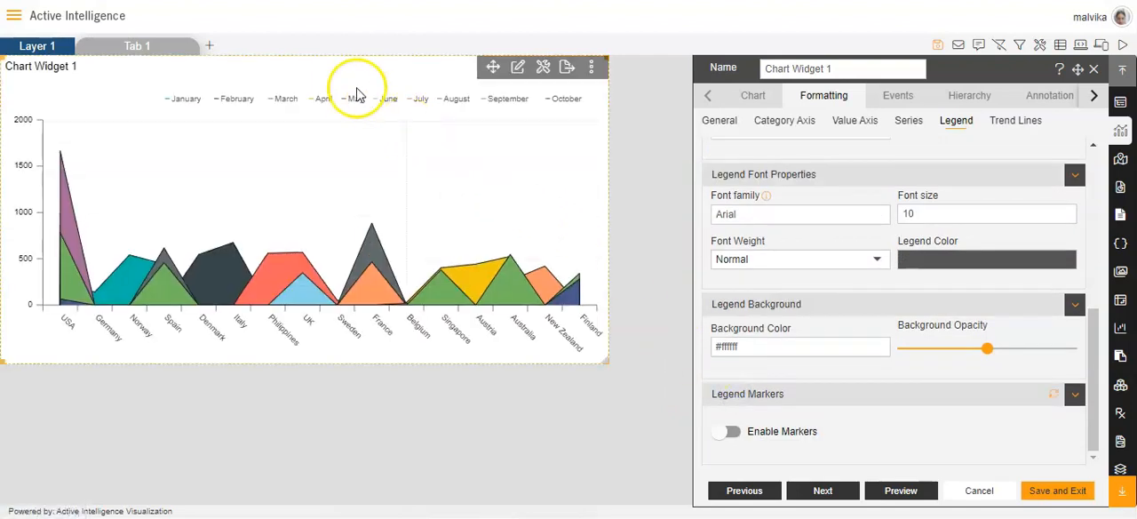
Step: Toggle Disable Markers off and on to restore 10×10 triangle markers, then save and exit the widget
click(724, 429)
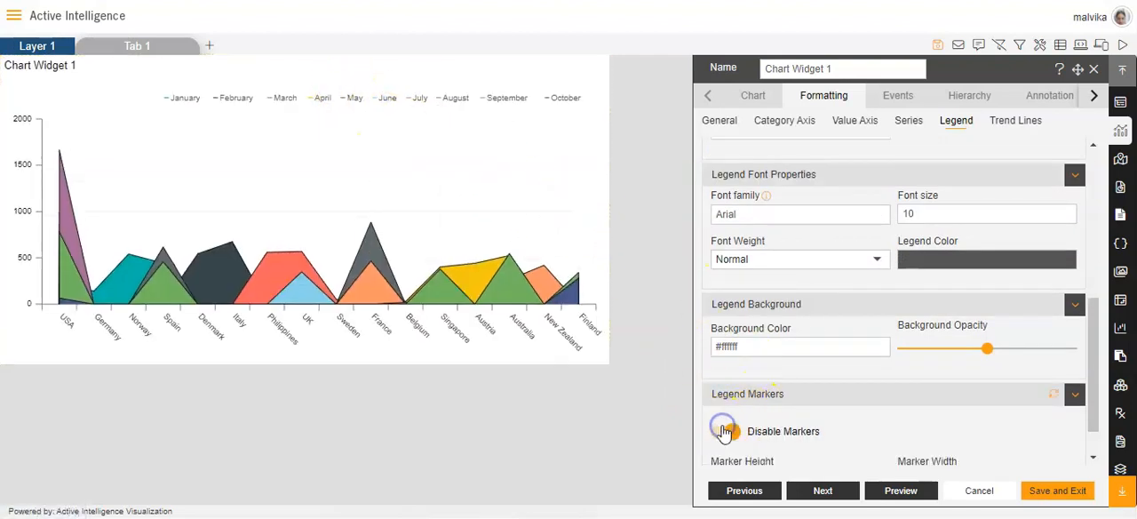
click(723, 429)
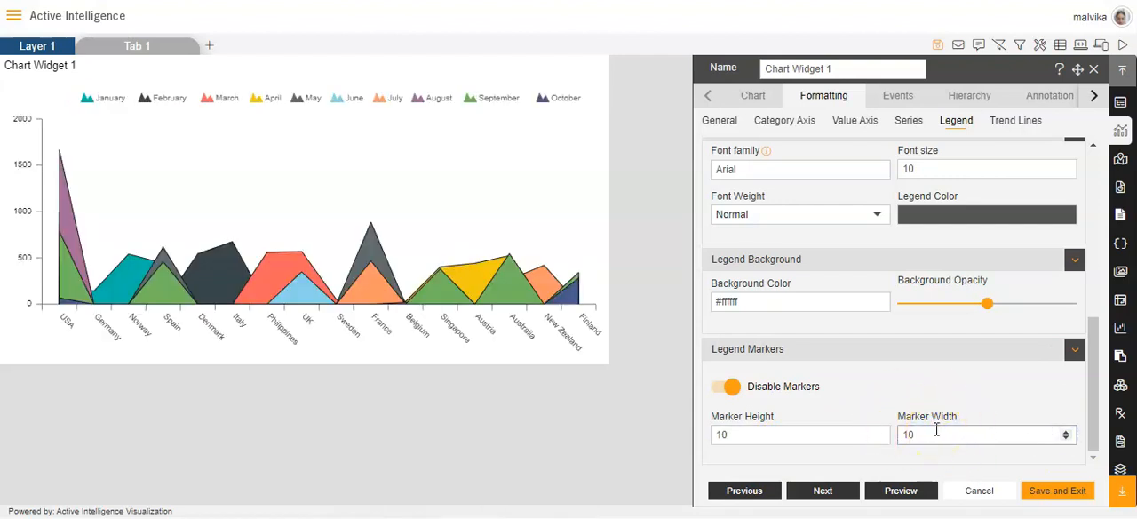
click(1062, 491)
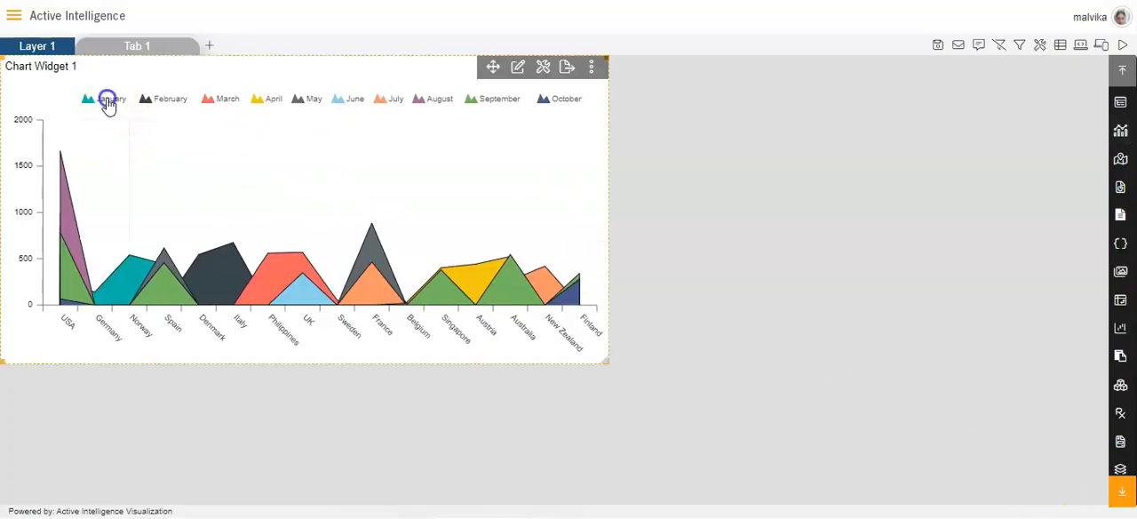
Step: Hide and re-show January, February and March from the legend, ending with all ten months displayed
click(163, 100)
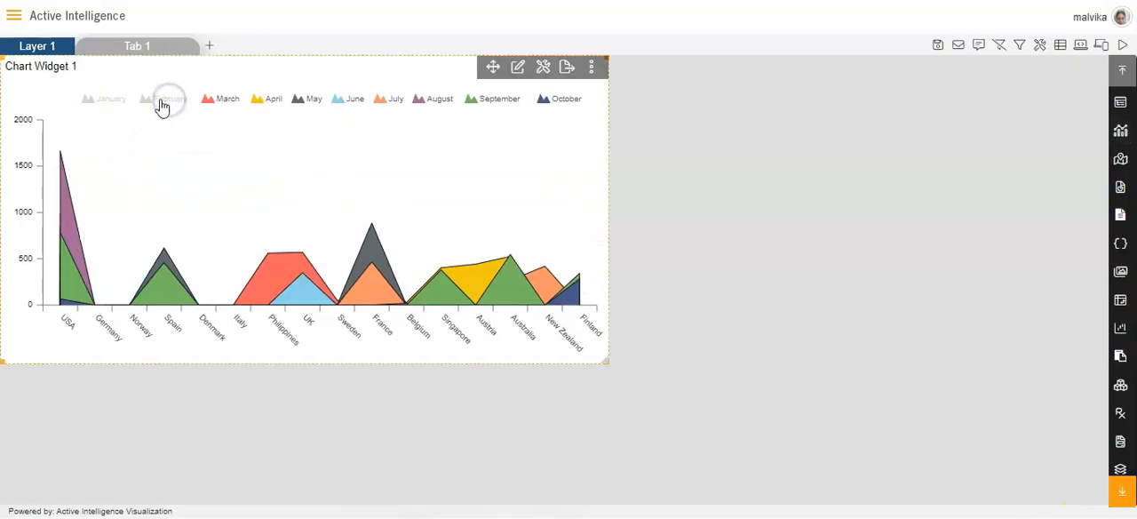
click(144, 99)
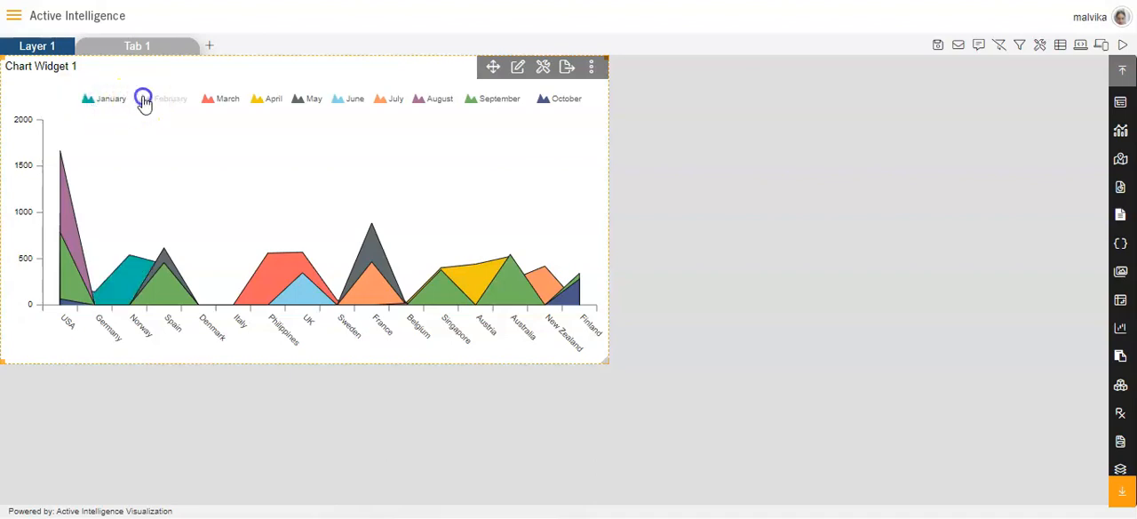
click(143, 100)
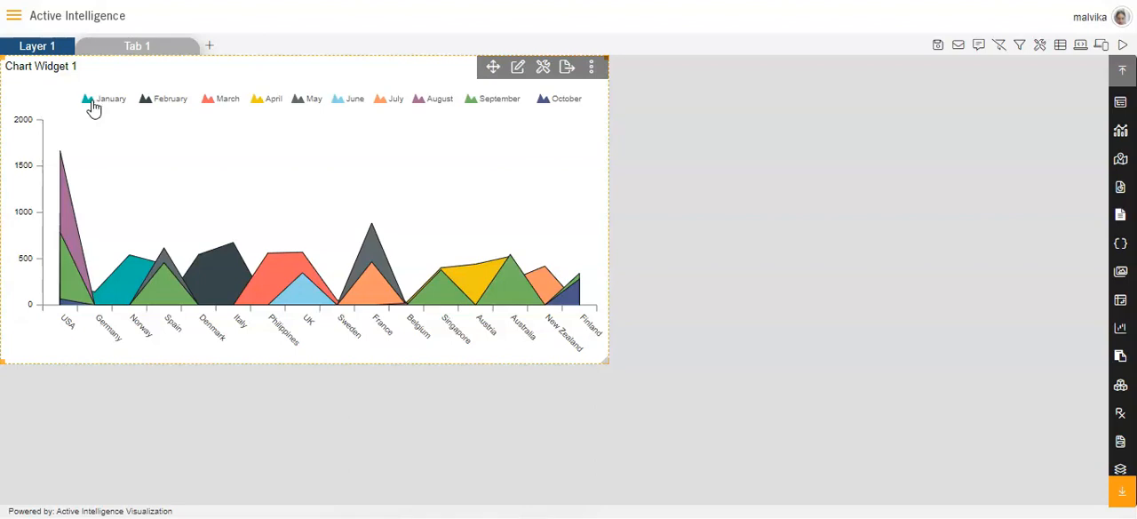
click(99, 100)
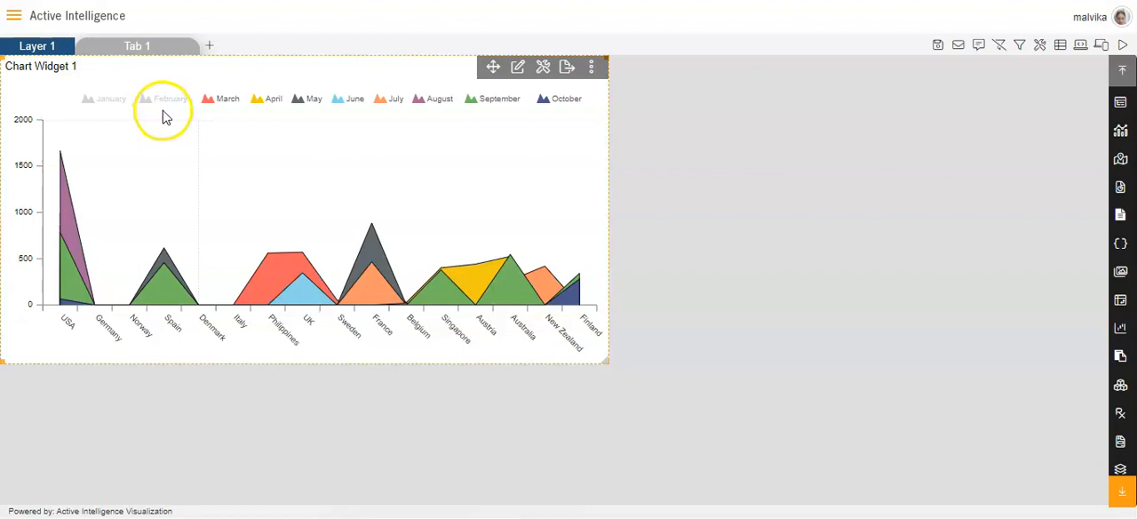
click(221, 99)
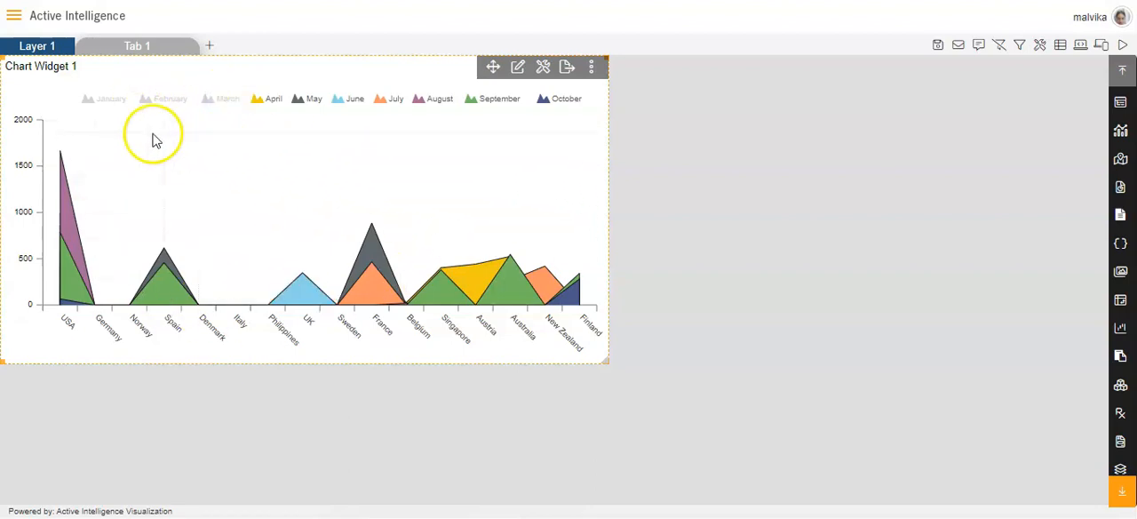
click(167, 99)
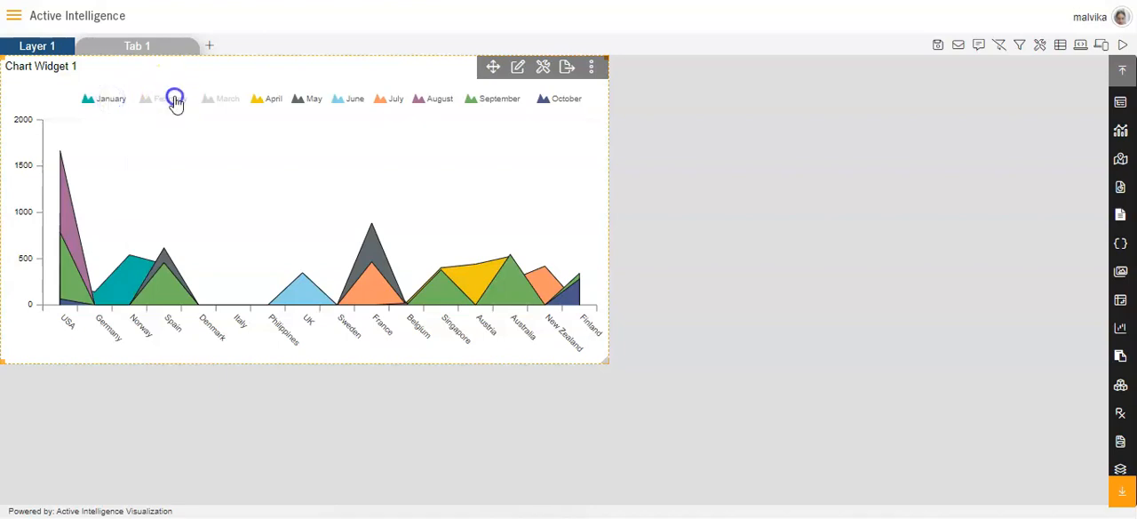
click(165, 99)
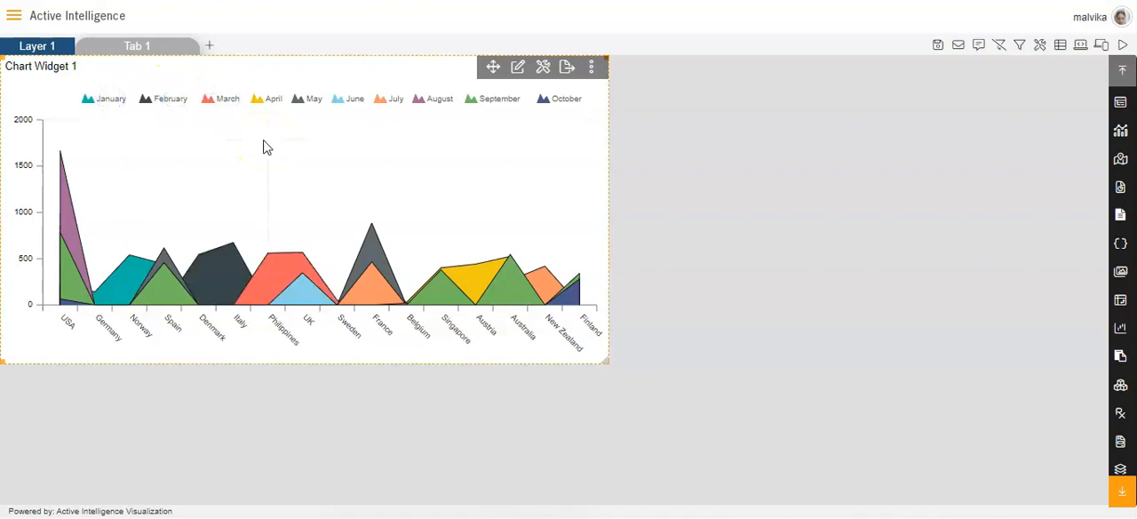